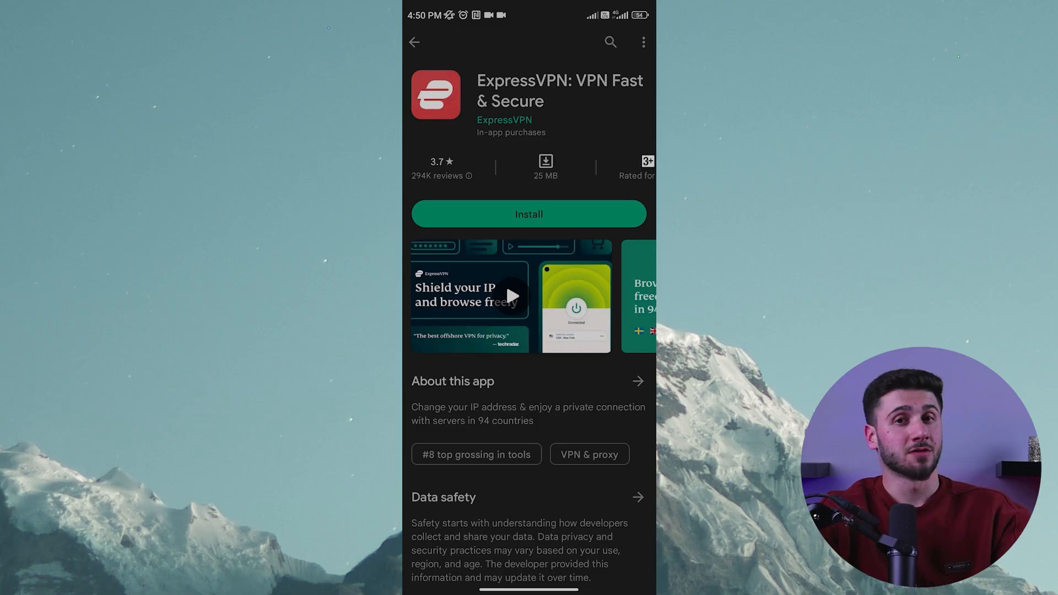
Install ExpressVPN: VPN Fast & Secure from its Play Store listing and launch it
click(530, 214)
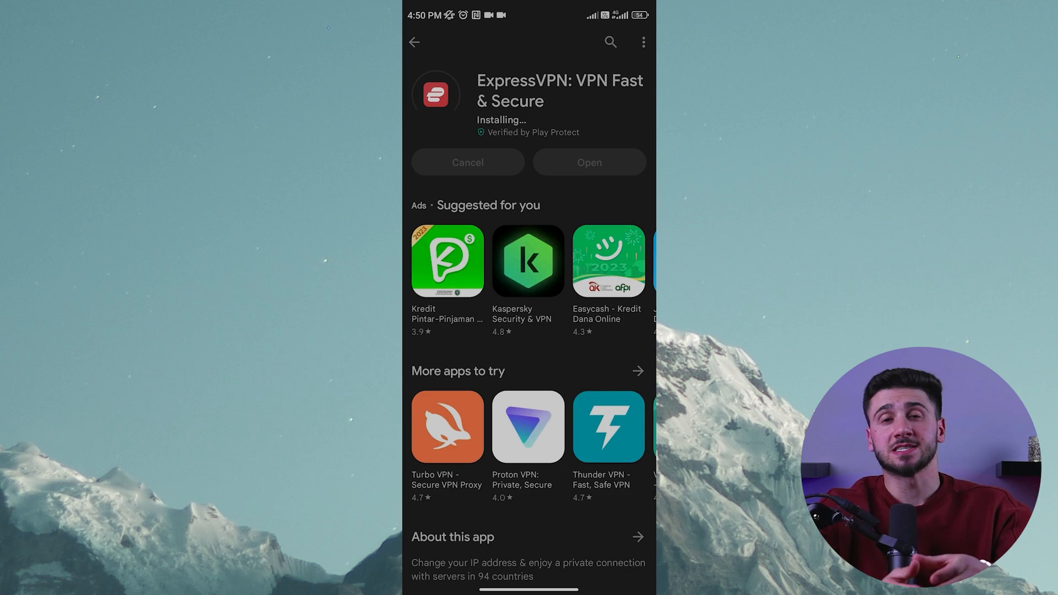
click(588, 162)
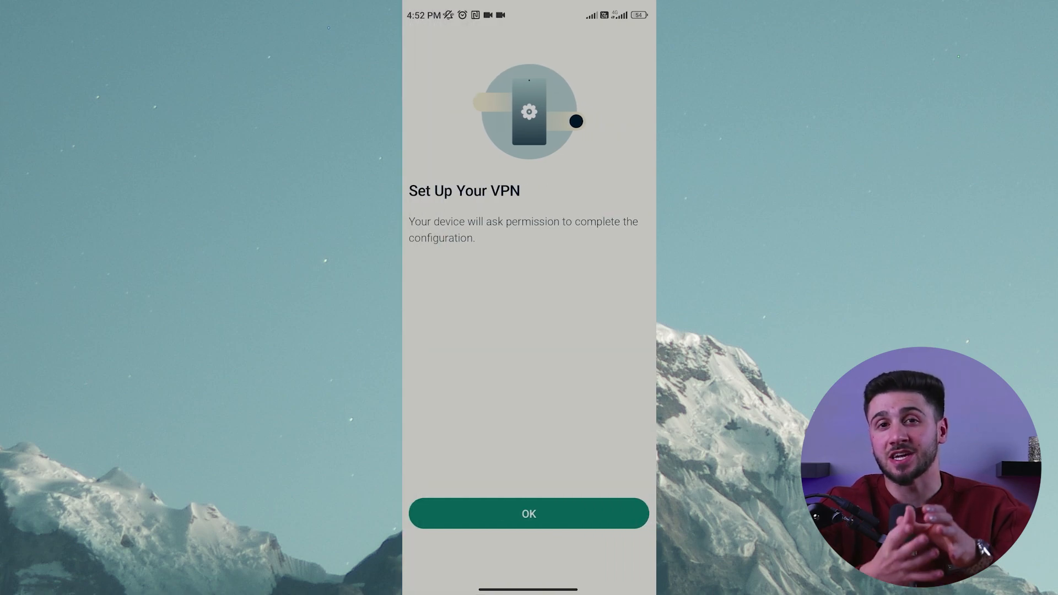
Confirm the Set Up Your VPN prompt and answer the Help Improve ExpressVPN diagnostics request
click(528, 514)
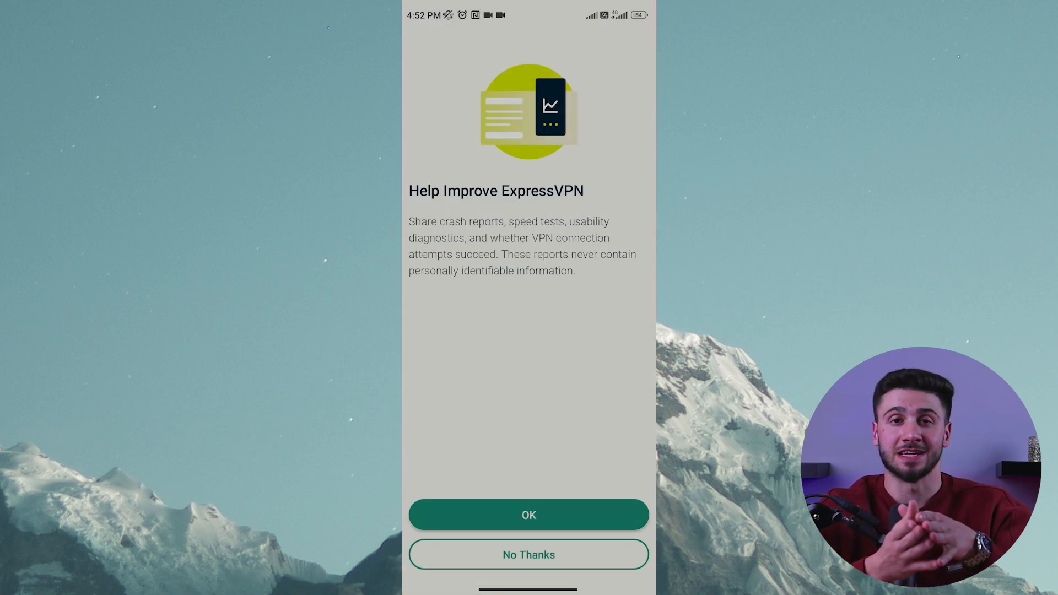
click(528, 515)
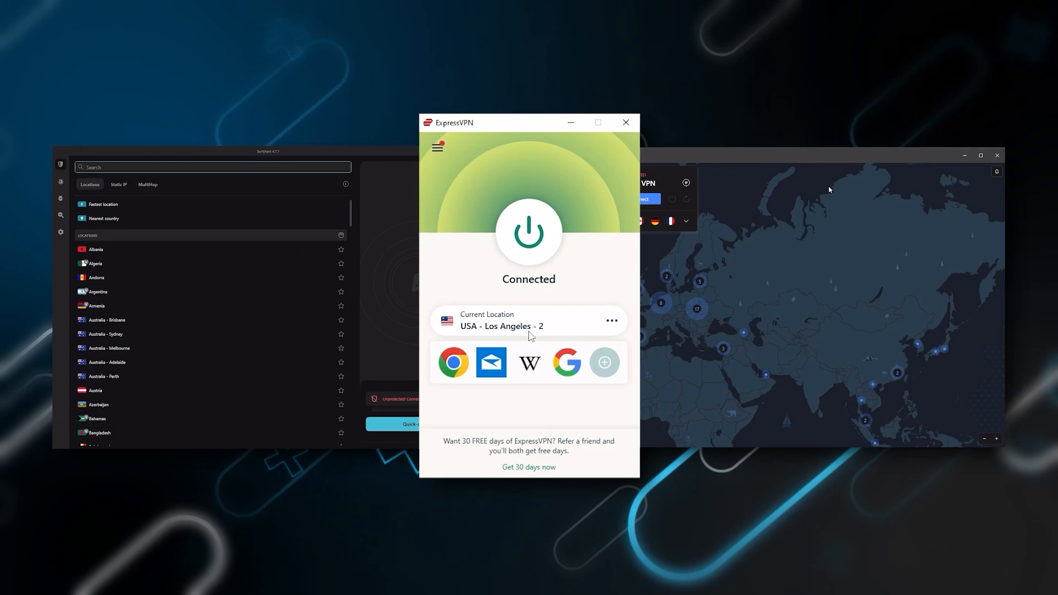
mouse_move(771, 296)
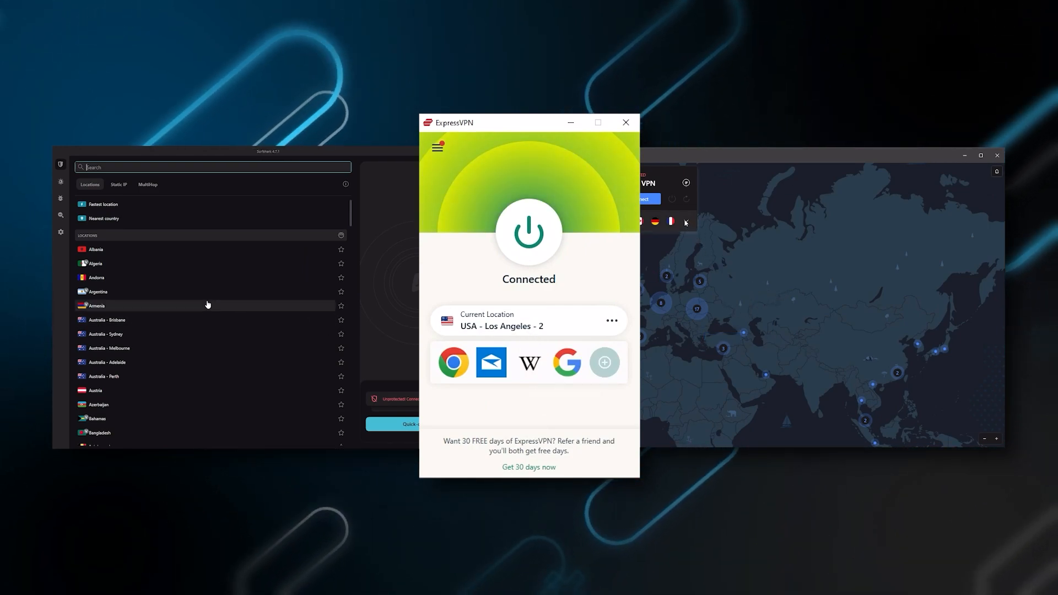
scroll(down, 3)
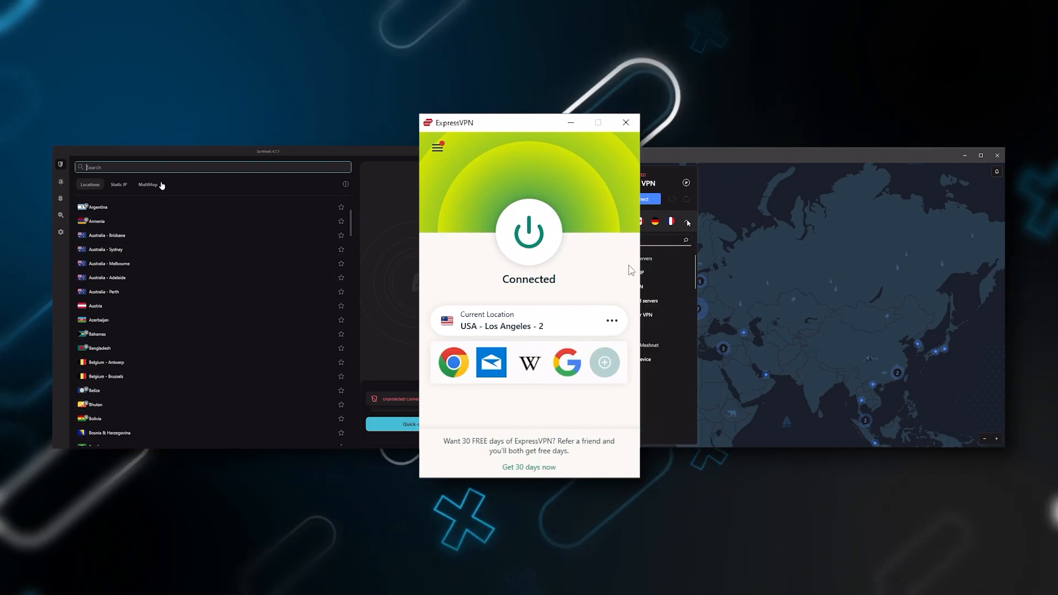
mouse_move(798, 295)
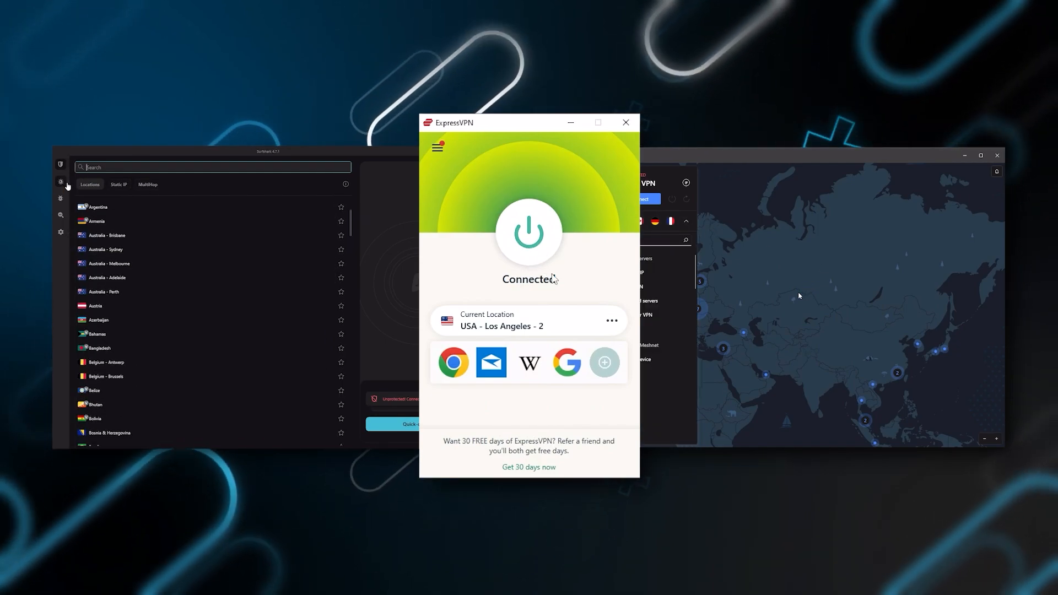
click(437, 147)
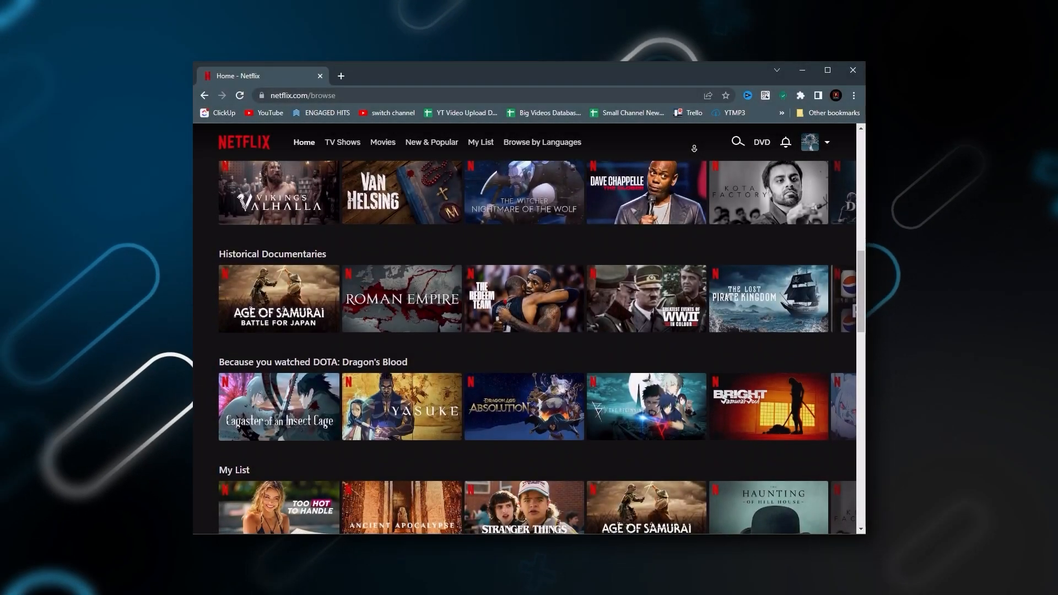
scroll(down, 3)
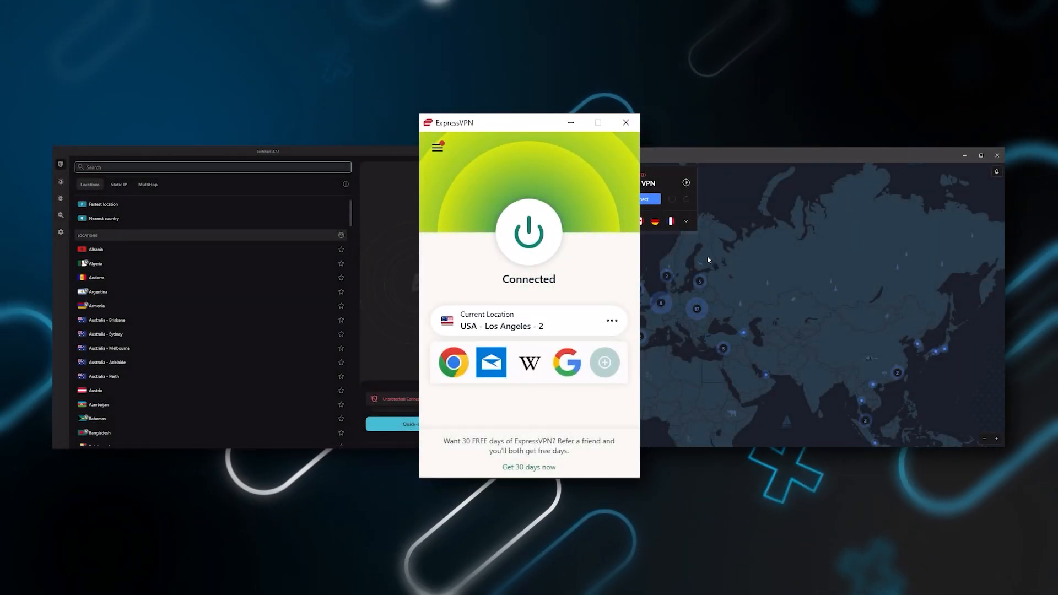
Scroll through the All Locations country list for the Americas and back up
scroll(down, 3)
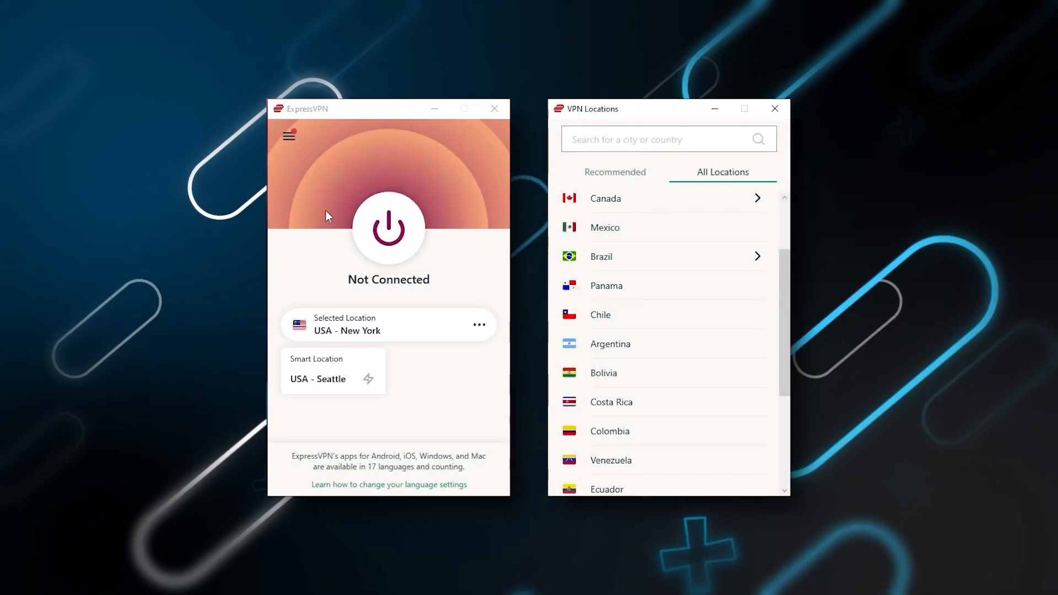
mouse_move(661, 234)
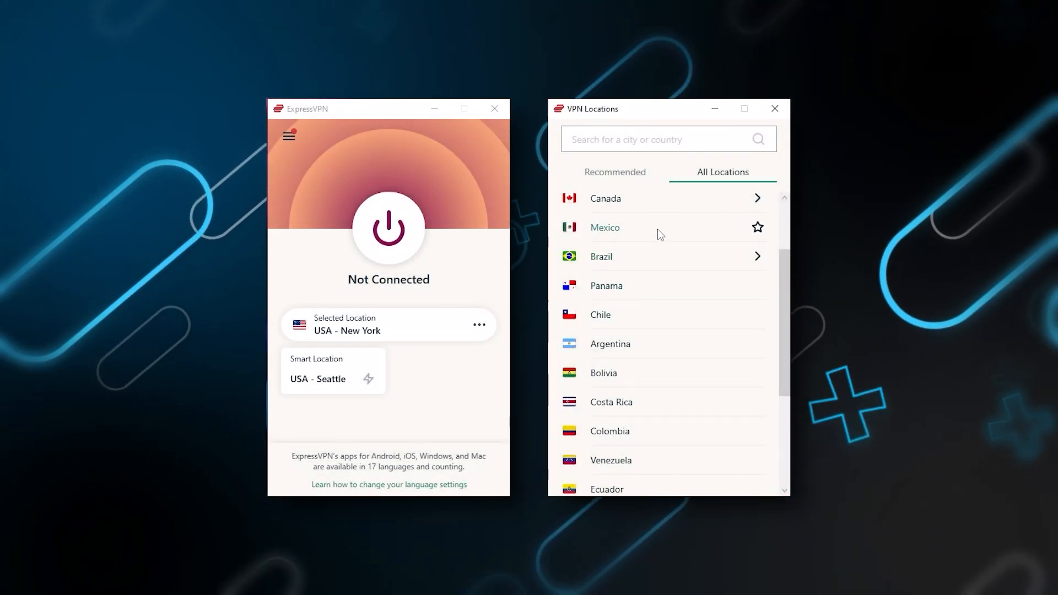
scroll(down, 3)
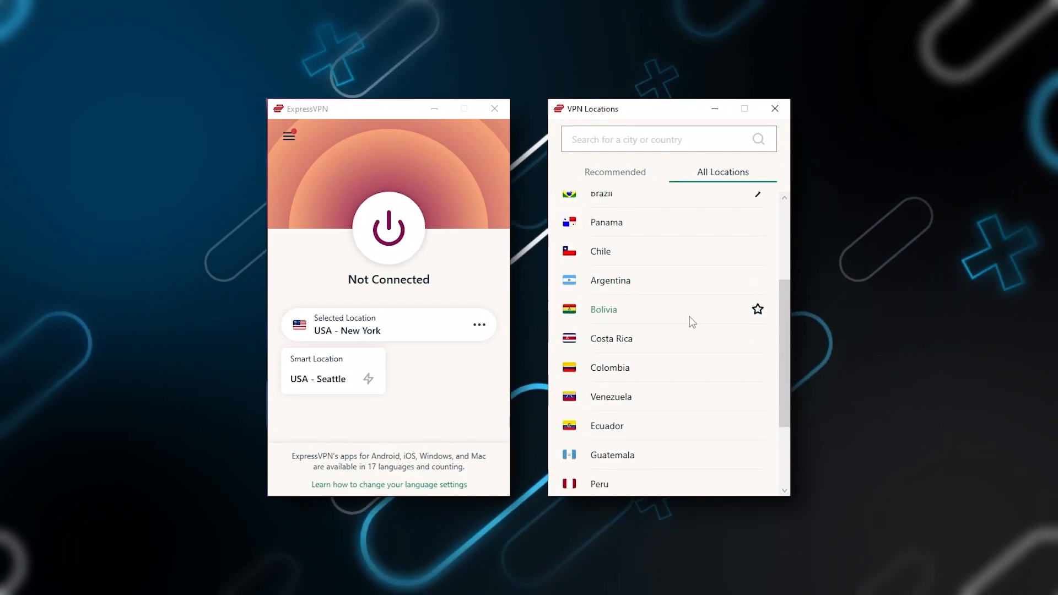
scroll(up, 3)
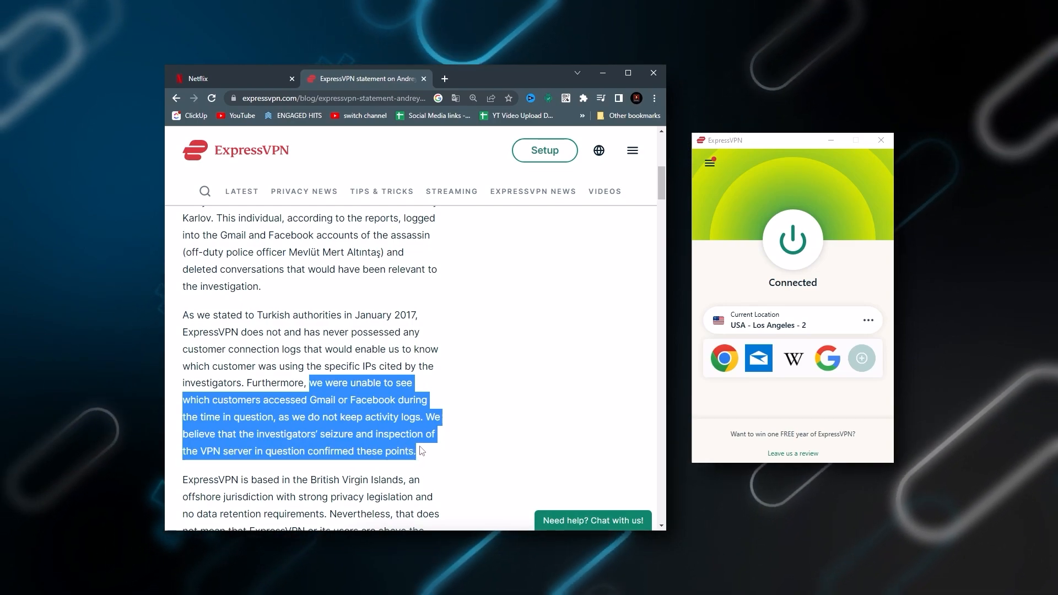
mouse_move(483, 426)
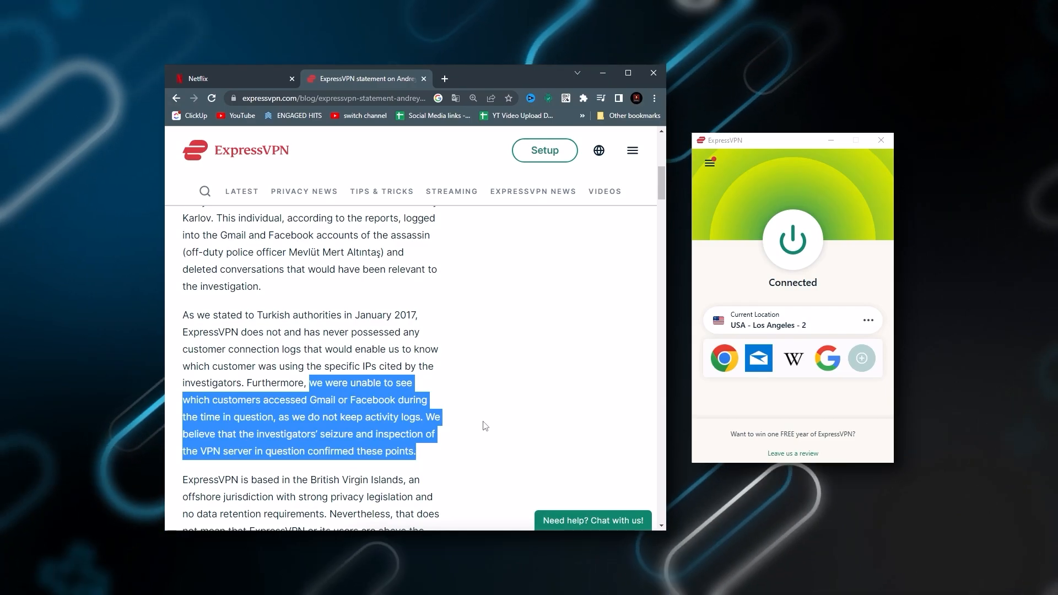
Expand the Americas region under All Locations and scroll down its countries
click(793, 320)
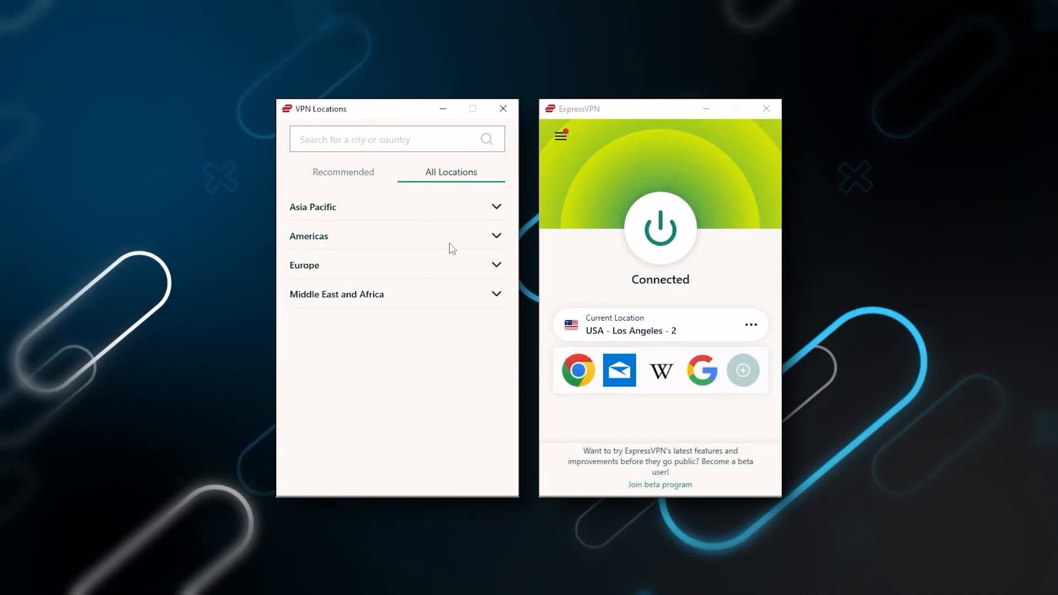
click(395, 236)
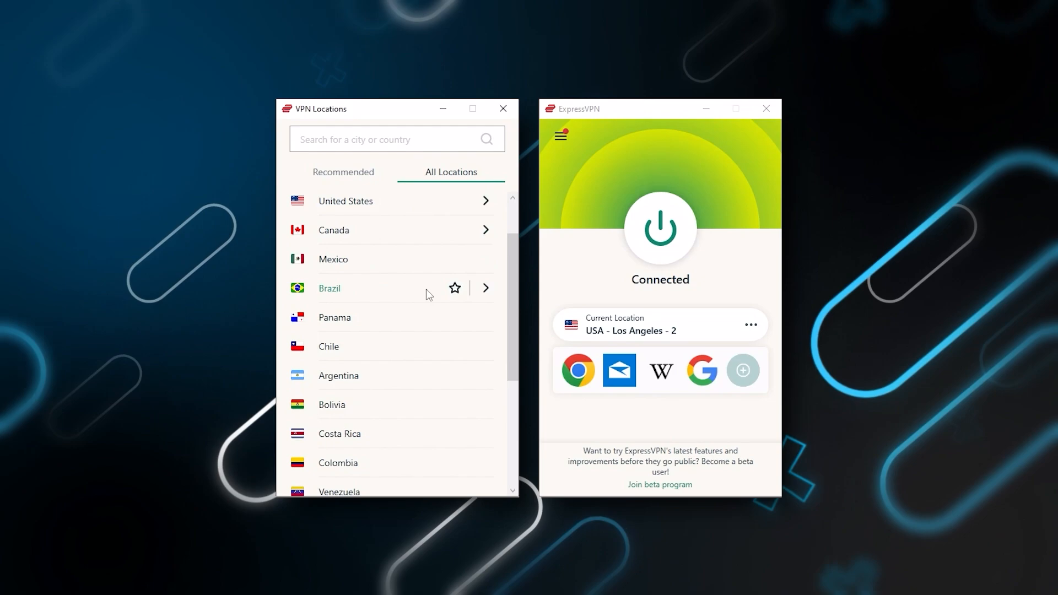
scroll(down, 3)
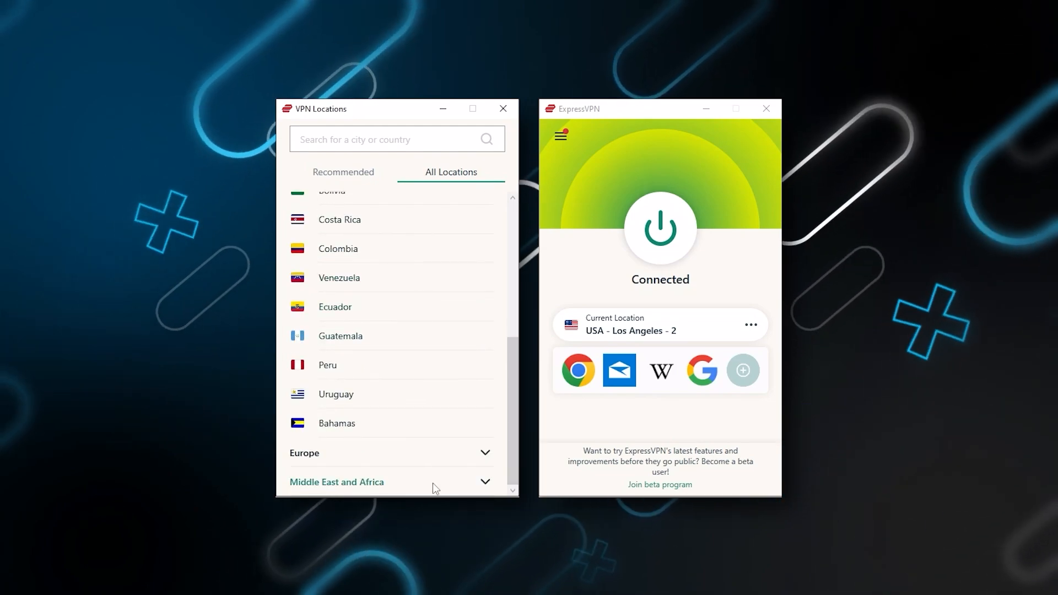
scroll(down, 3)
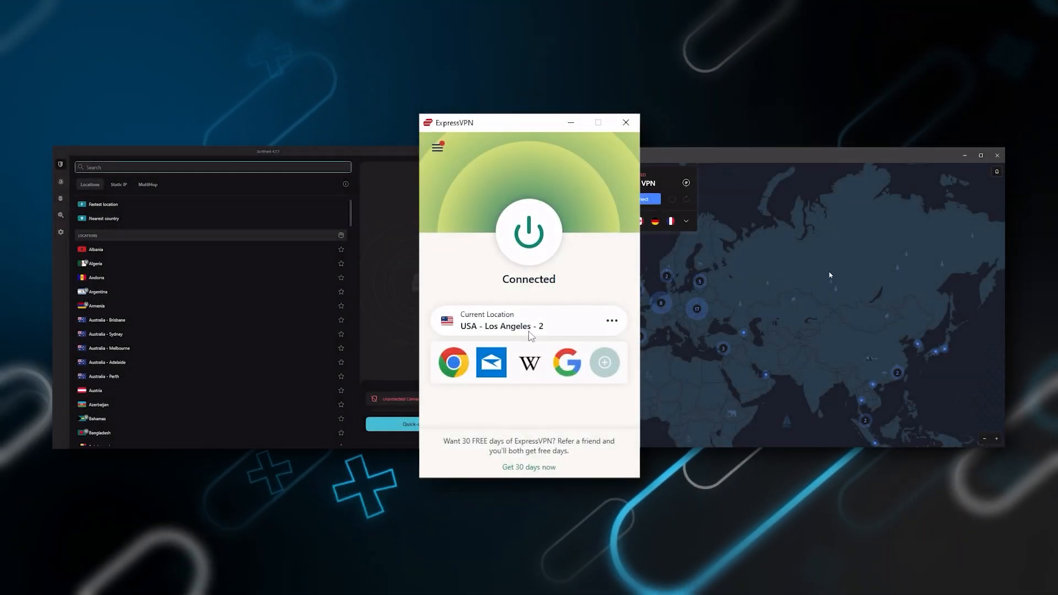
mouse_move(773, 296)
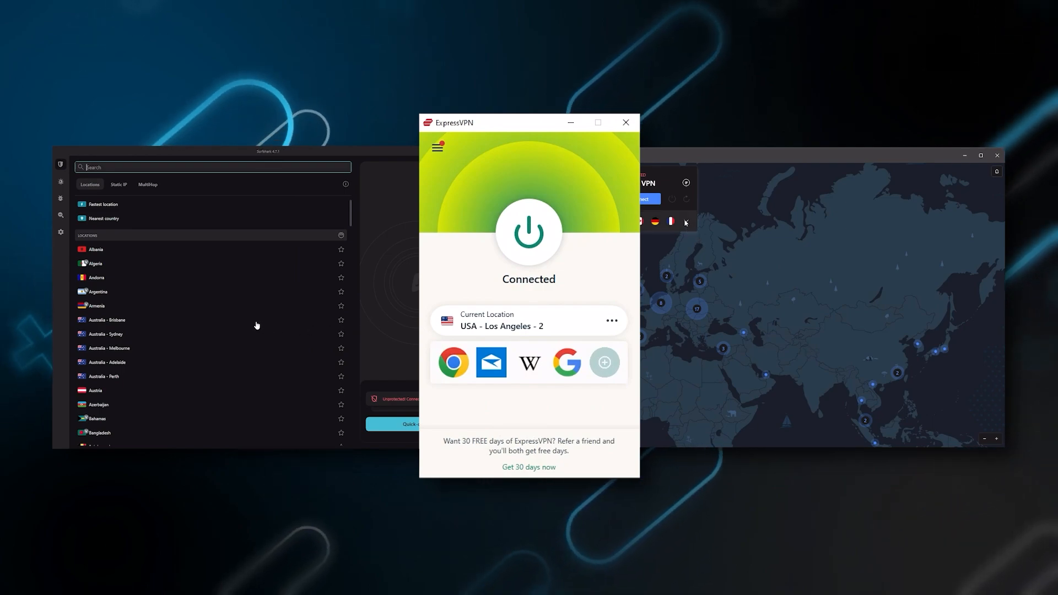
Scroll the All Locations list down and back up beside the Not Connected main window
scroll(down, 3)
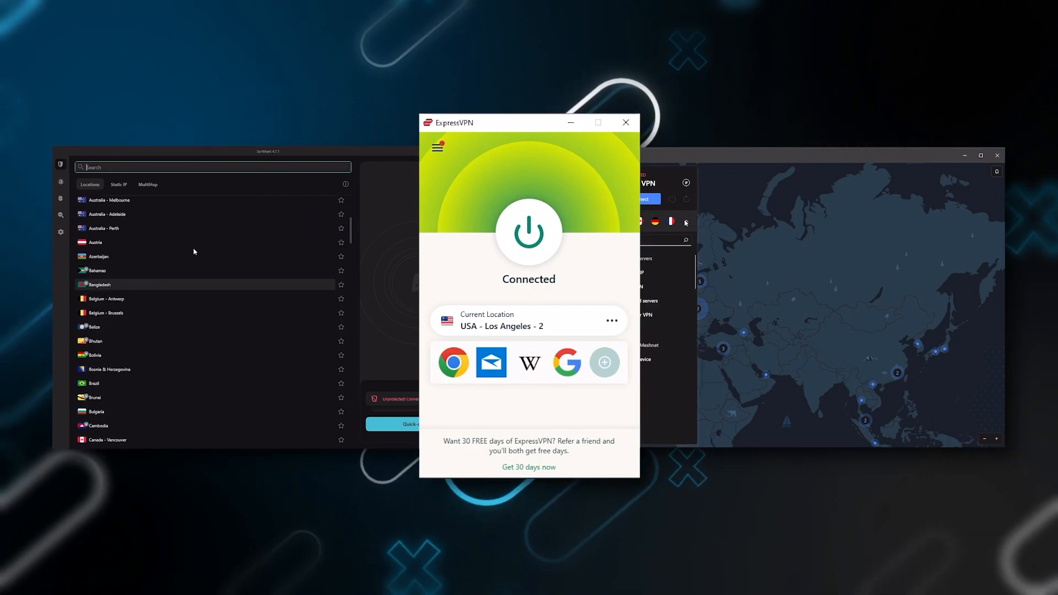
scroll(up, 3)
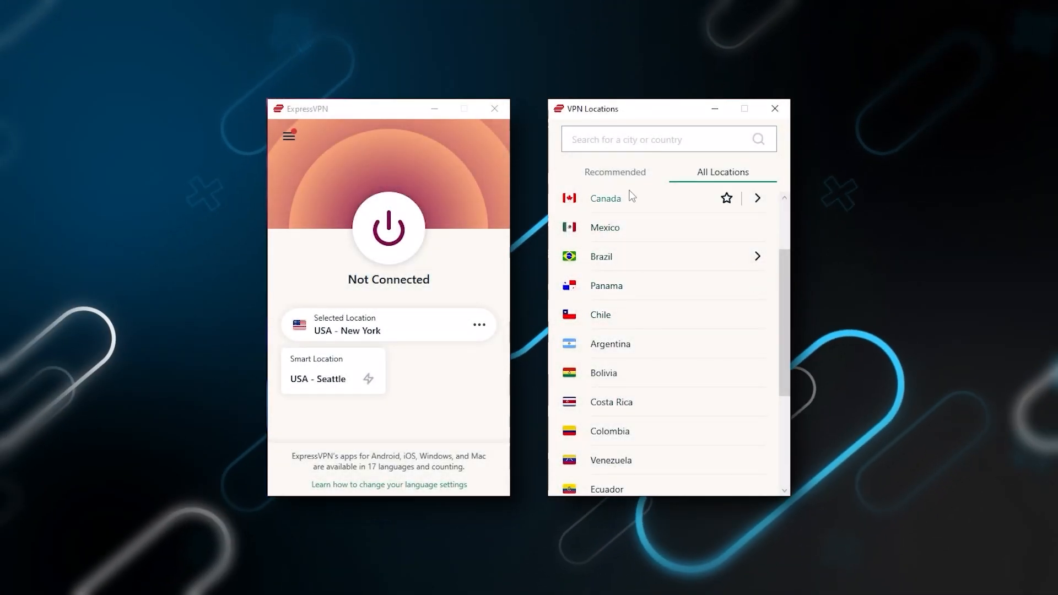
mouse_move(560, 174)
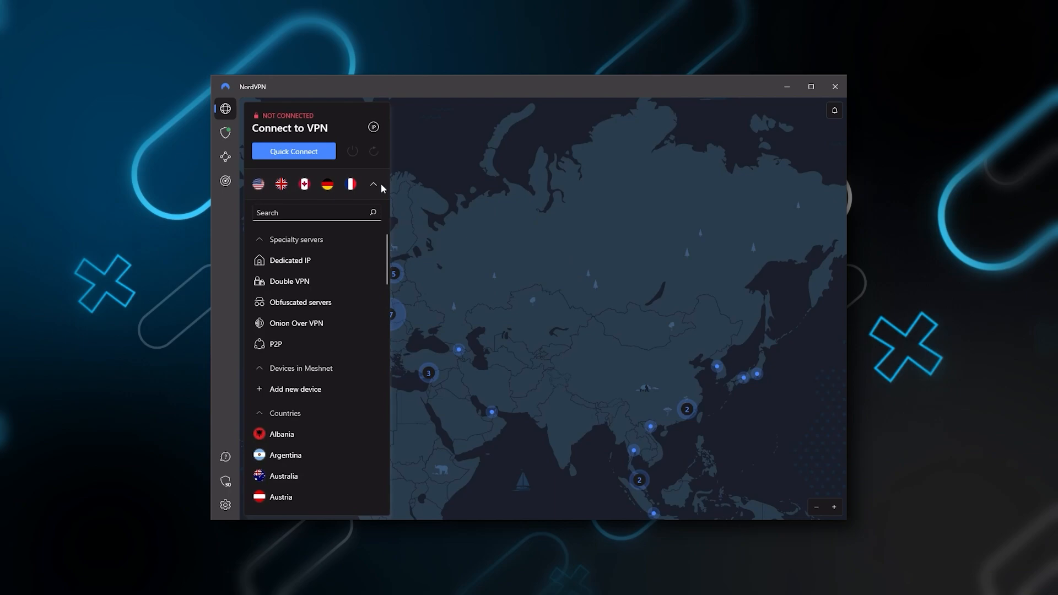
Expand NordVPN's server list to show Specialty servers, Meshnet devices and Countries
click(372, 184)
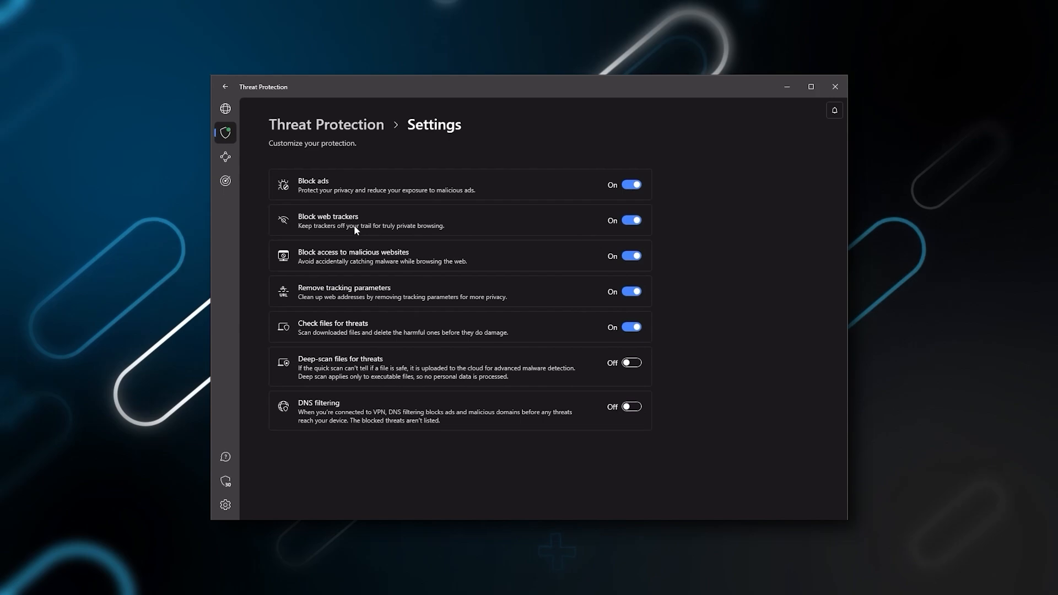
mouse_move(397, 259)
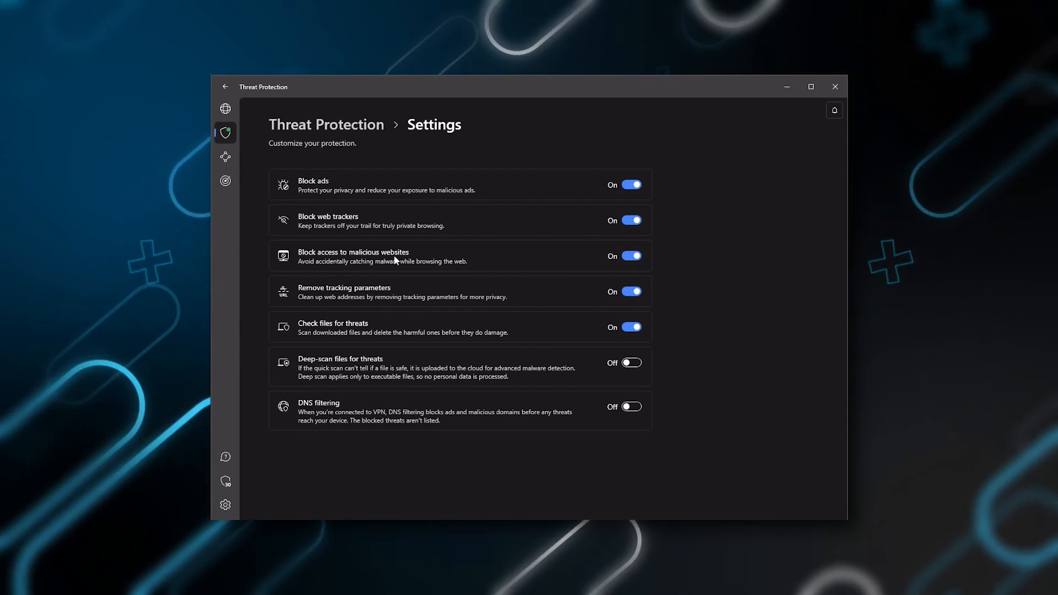
Show NordVPN's Threat Protection settings with ad, tracker and malware protections
click(225, 109)
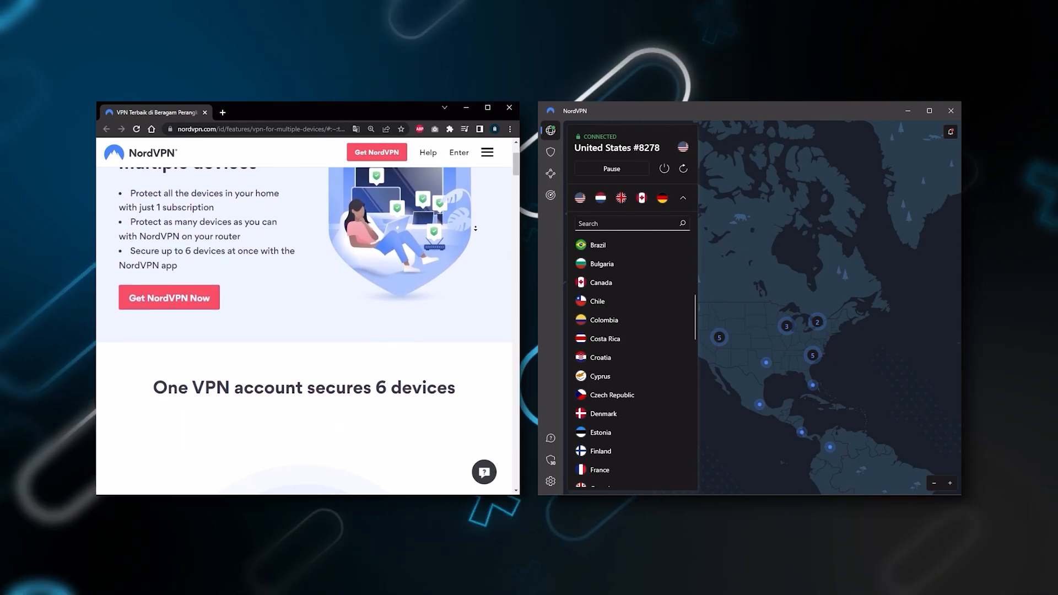
Scroll the NordVPN site to 'One VPN account secures 6 devices', then collapse the app's server list
scroll(down, 3)
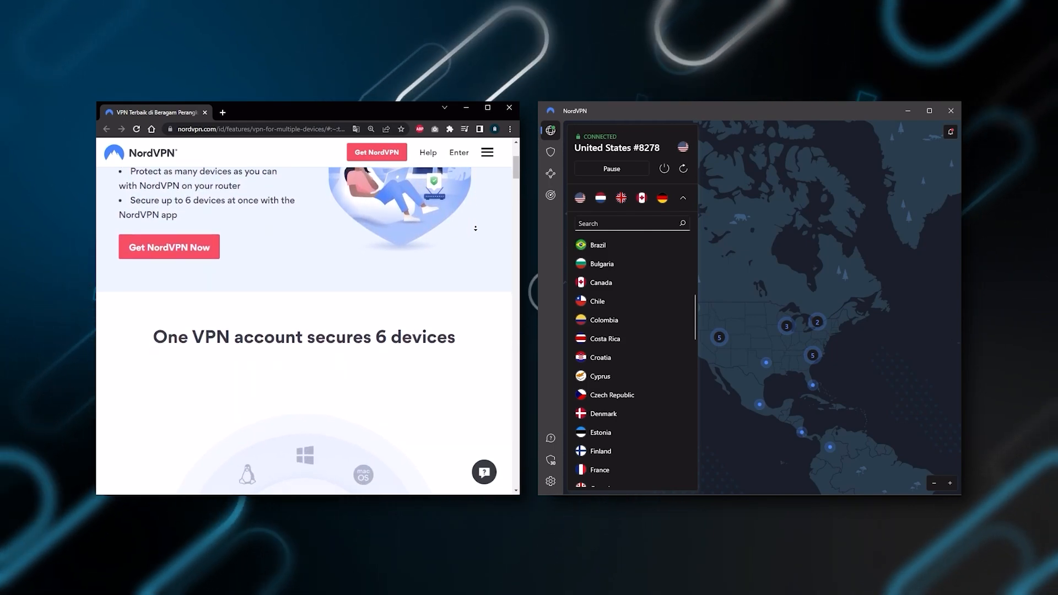
scroll(down, 3)
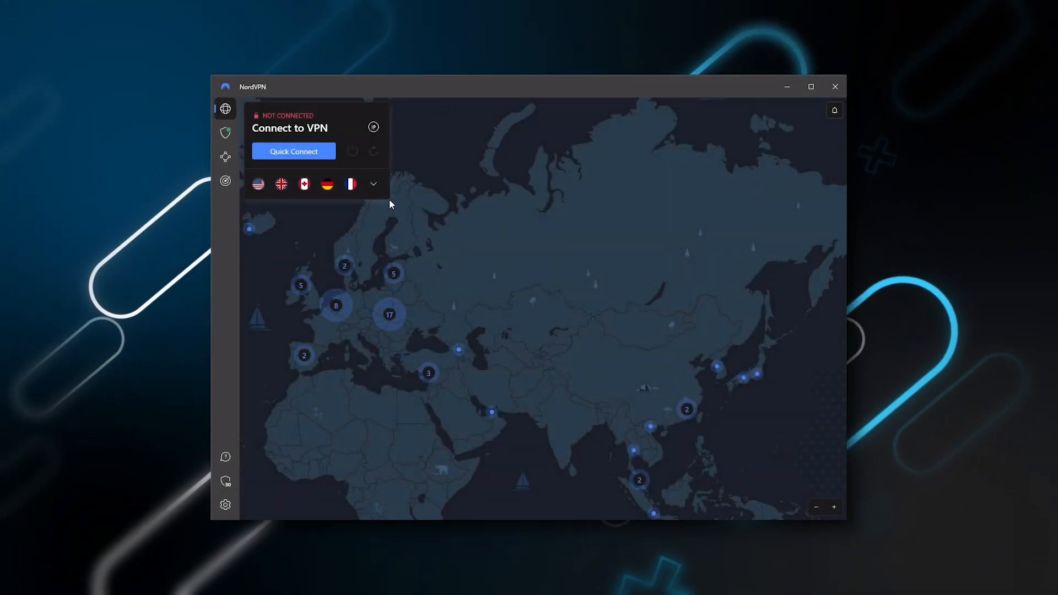
click(373, 184)
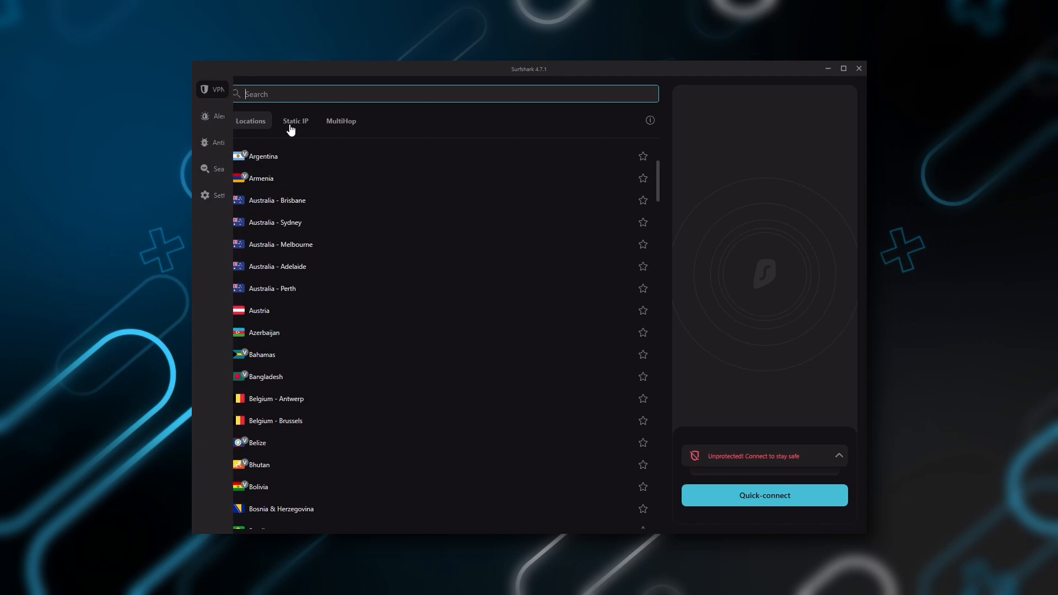
mouse_move(589, 365)
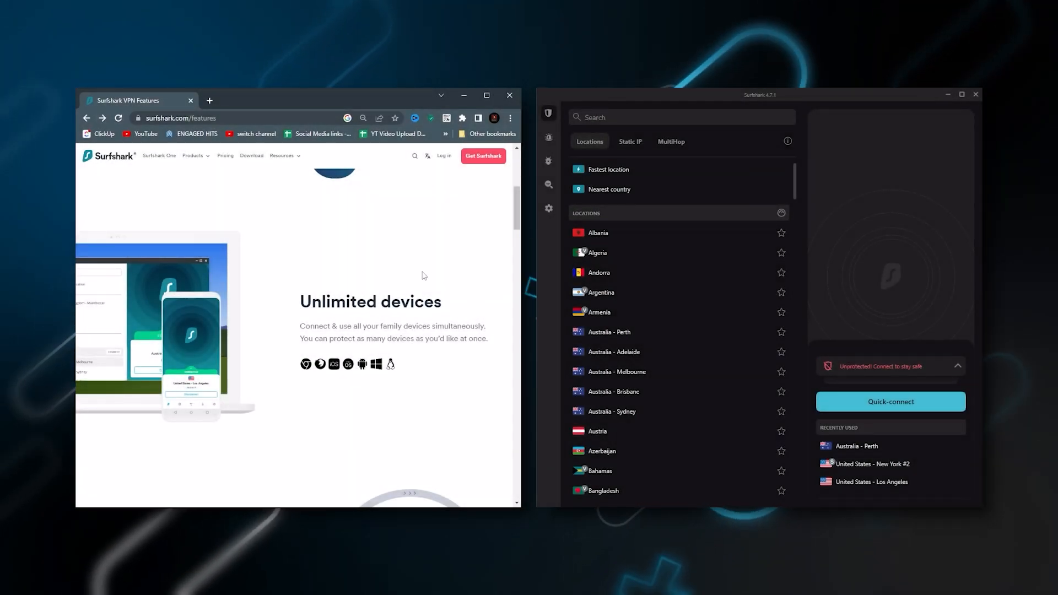
Scroll Surfshark's Locations list down toward the Americas and Europe
scroll(down, 3)
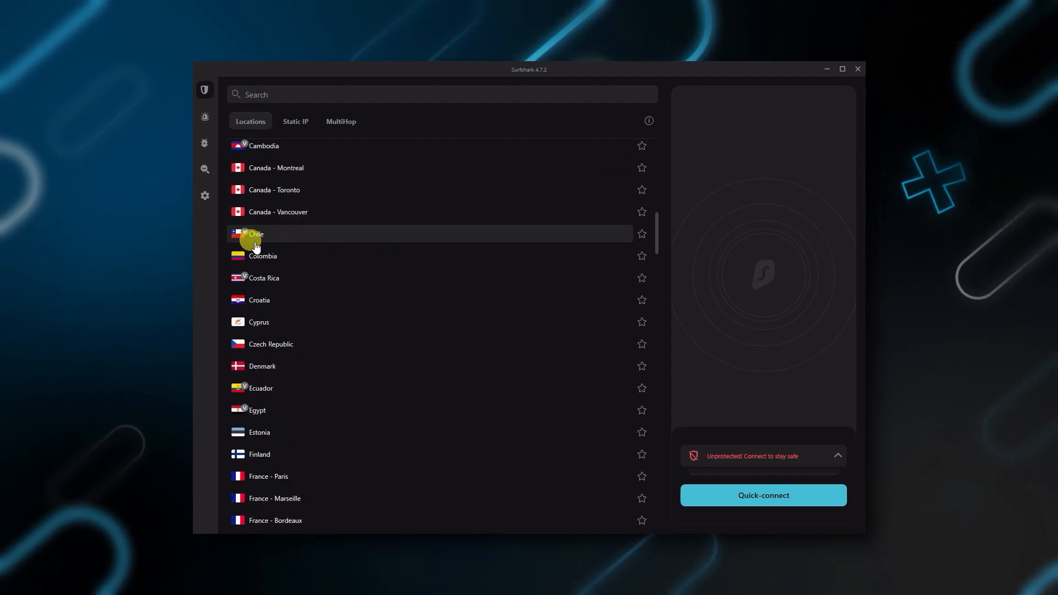
Browse Surfshark locations, then show VPN settings and the Static IP server list
scroll(down, 3)
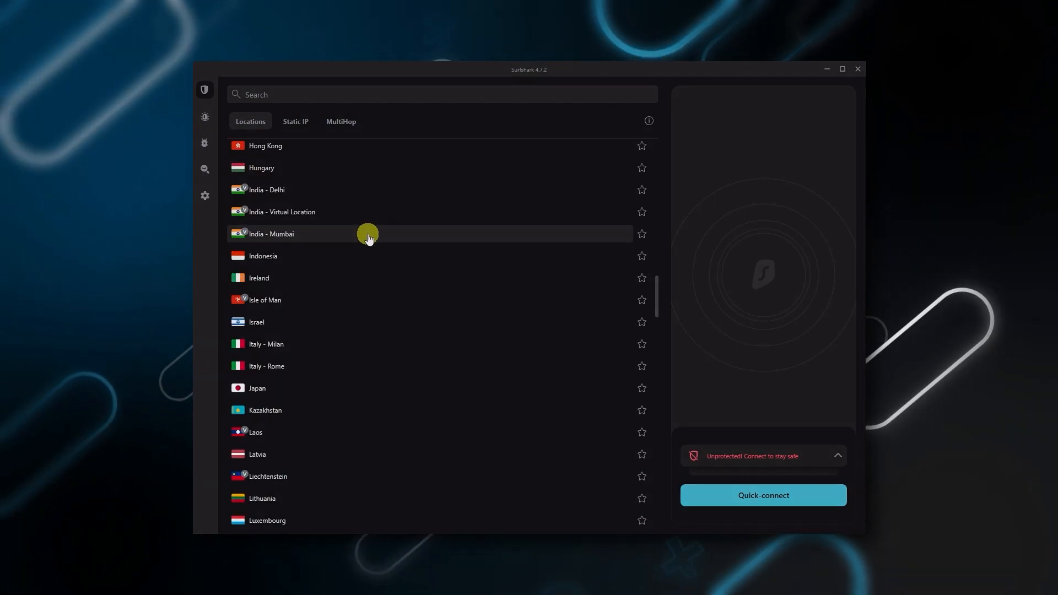
click(205, 196)
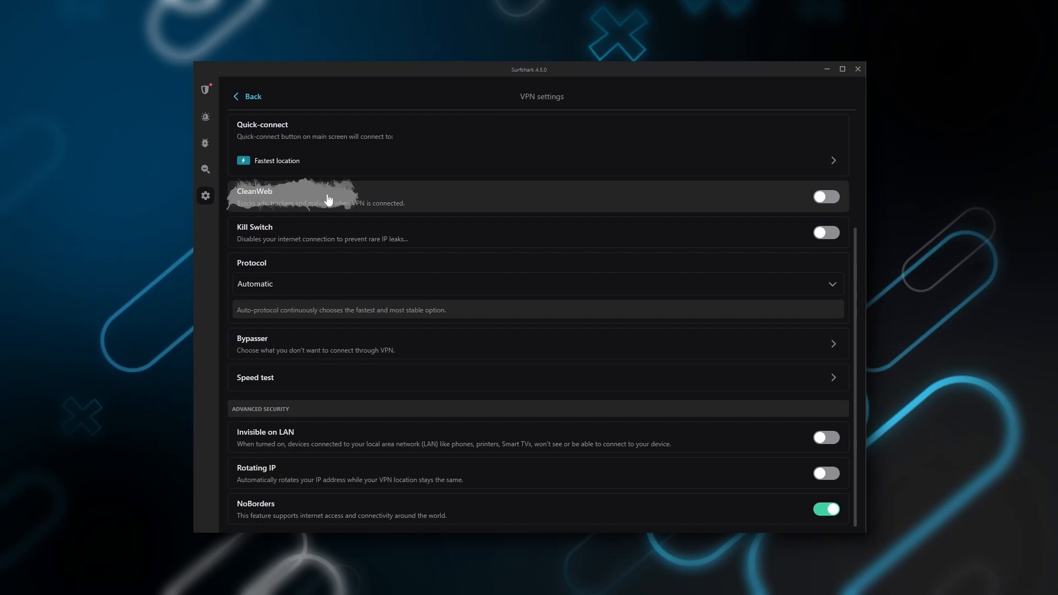
mouse_move(368, 205)
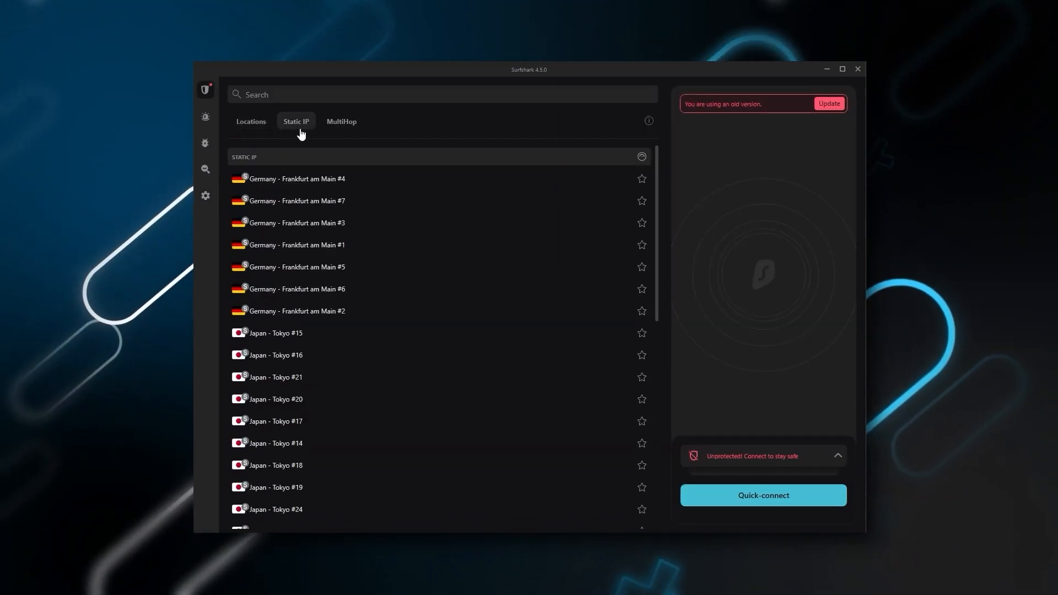
click(205, 197)
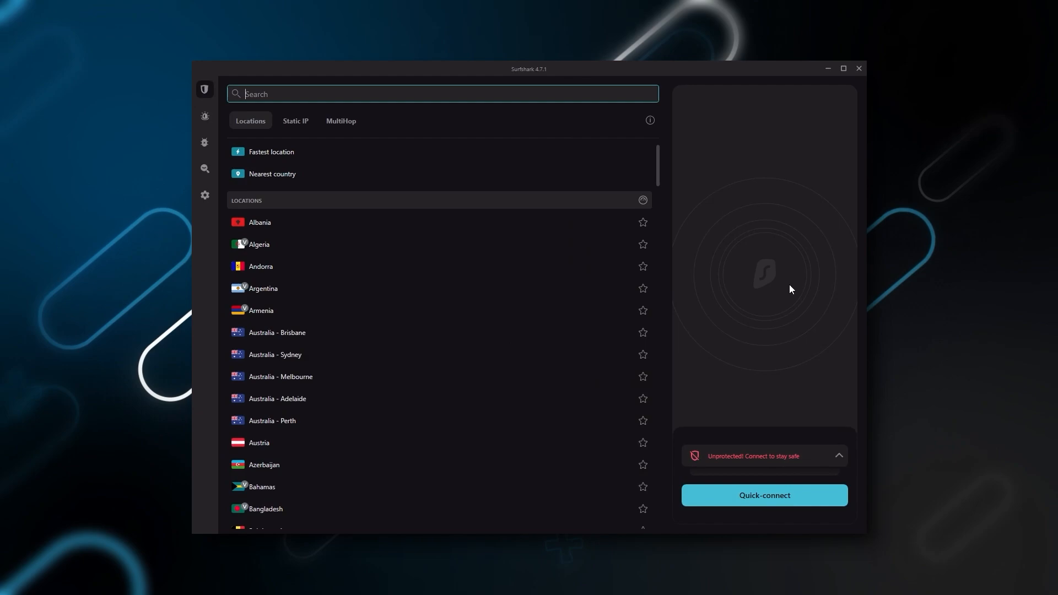
Scroll the static IP servers and bring up the Surfshark Alert overview page
scroll(down, 3)
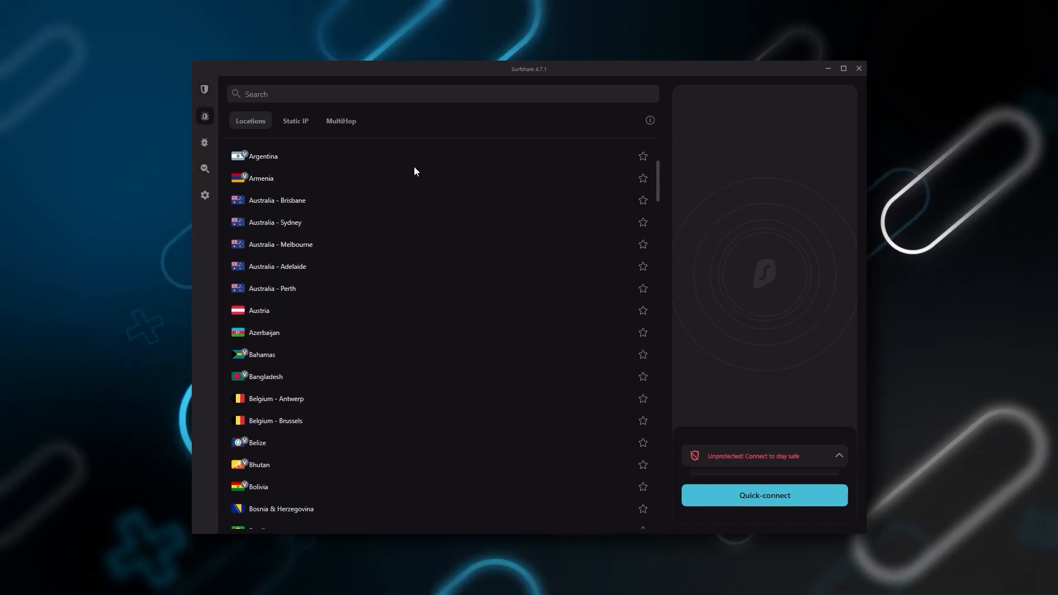
click(205, 116)
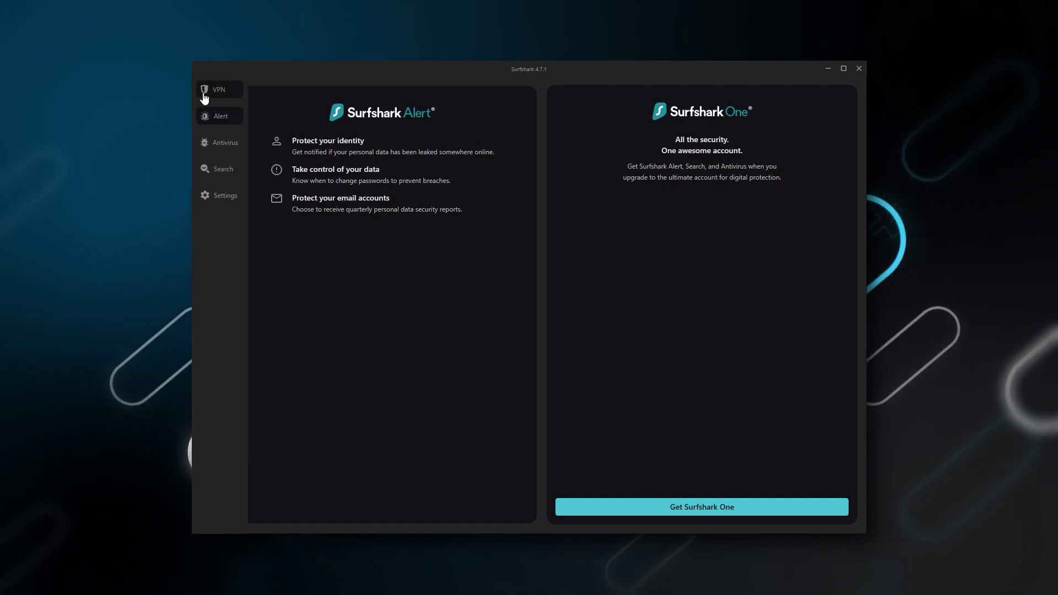